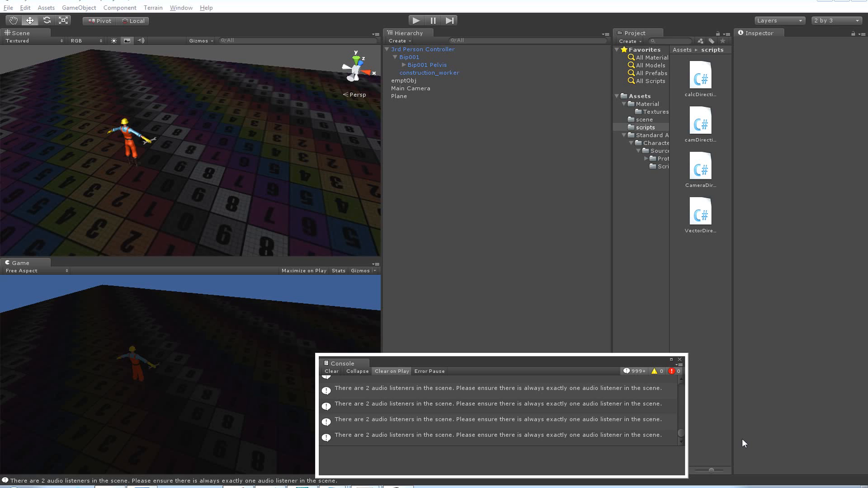
mouse_move(428, 57)
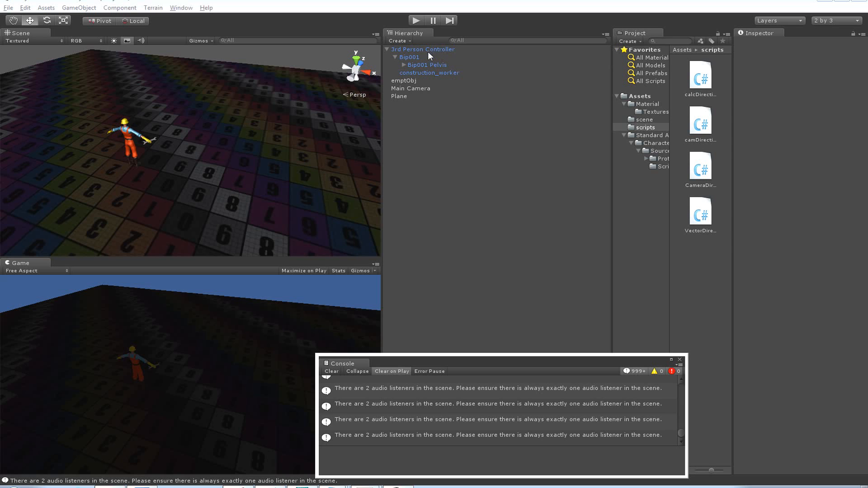
Create a new Camera with the 3rd Person Controller selected and select it.
left_click(422, 49)
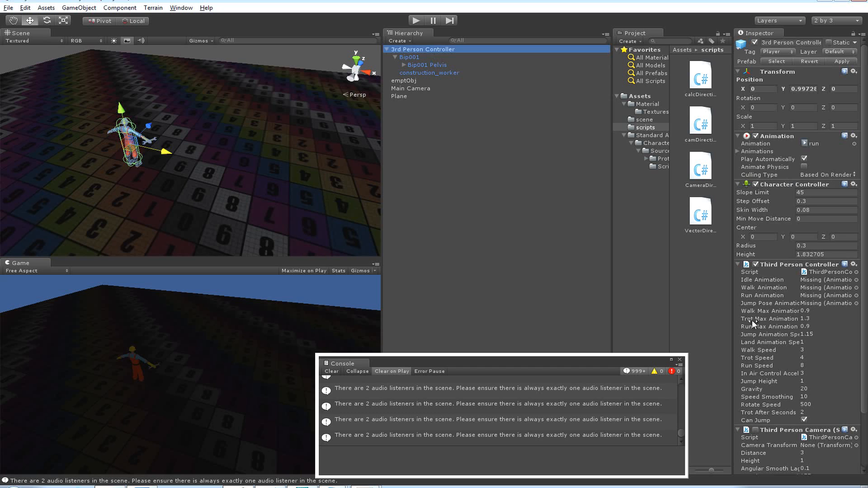
mouse_move(785, 269)
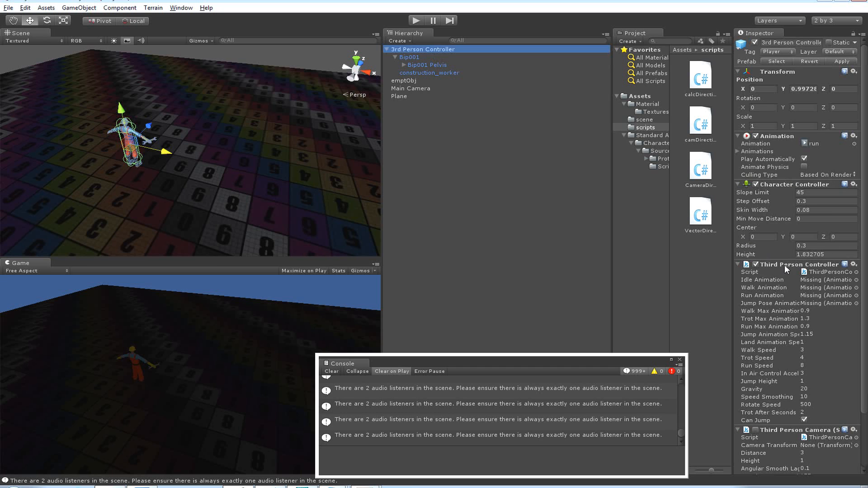
mouse_move(812, 276)
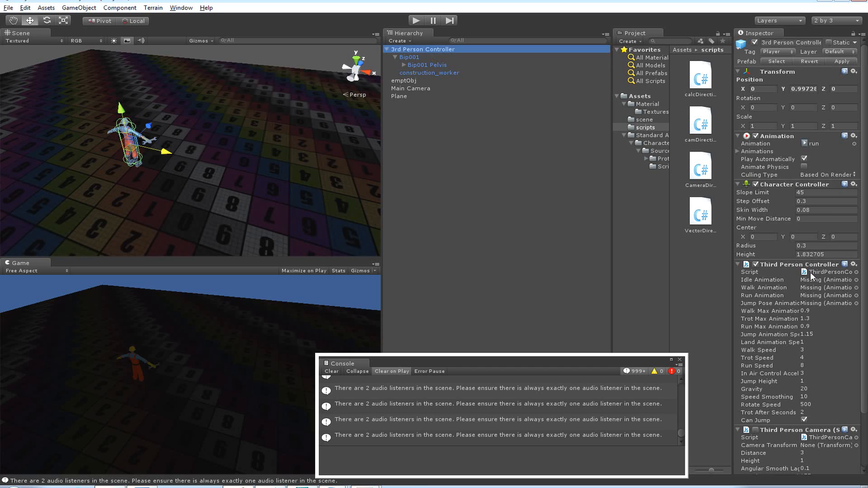
mouse_move(705, 344)
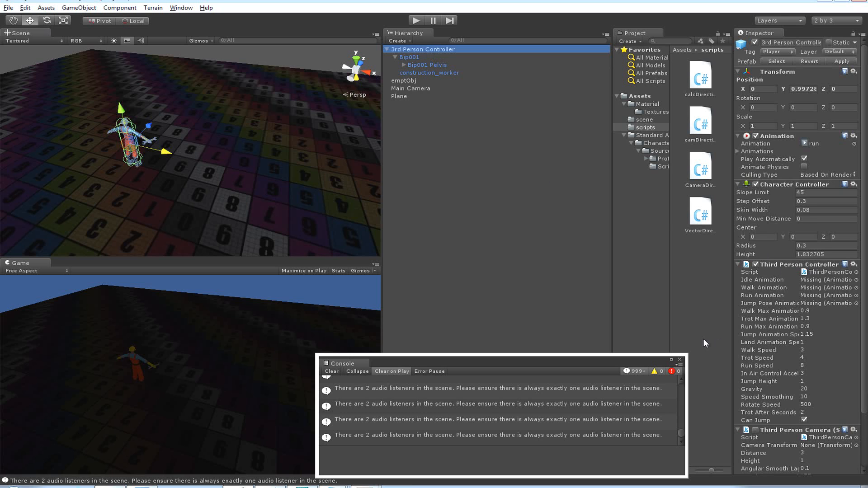
mouse_move(81, 193)
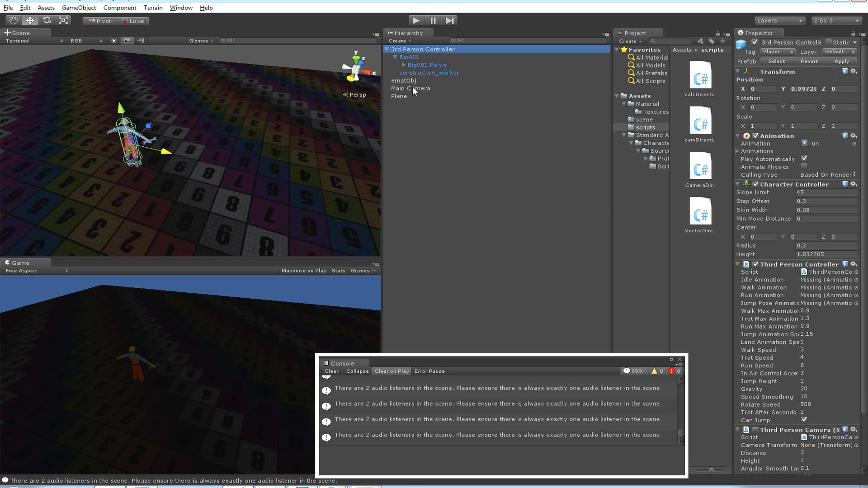
mouse_move(412, 91)
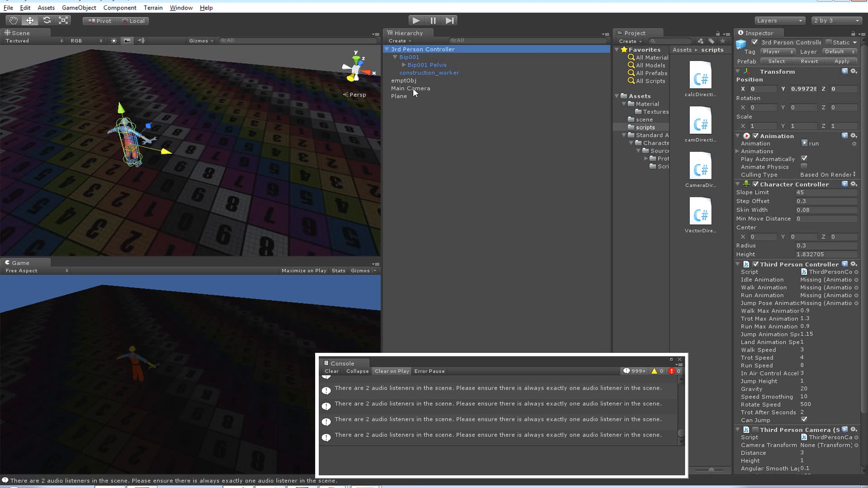
left_click(79, 8)
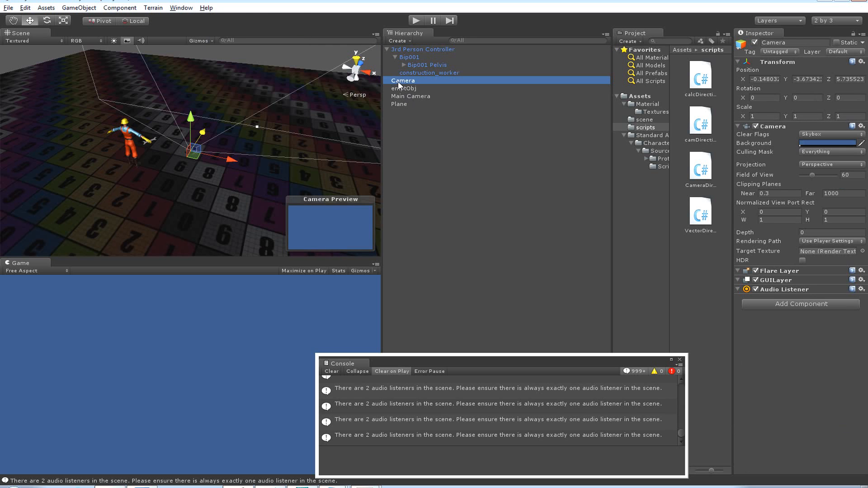
left_click(423, 49)
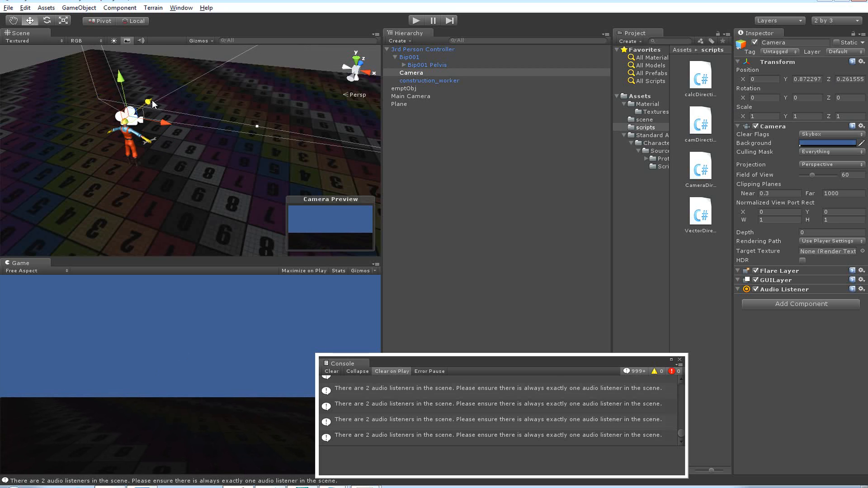
mouse_move(555, 102)
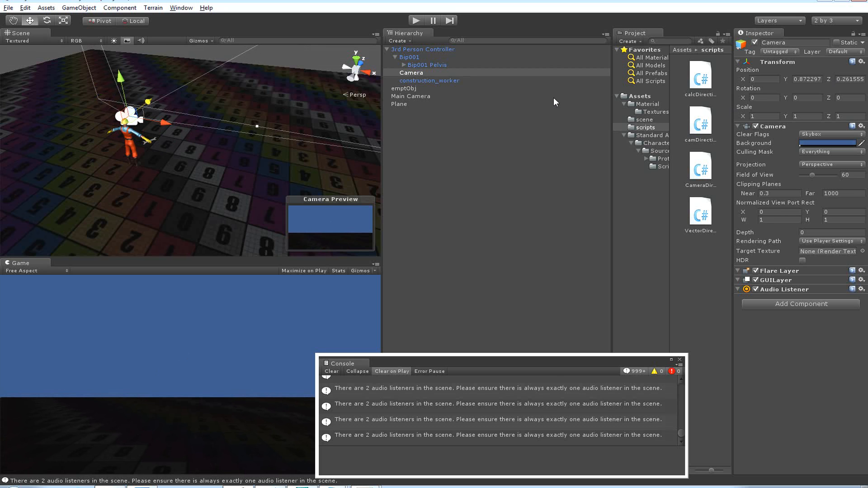
mouse_move(670, 142)
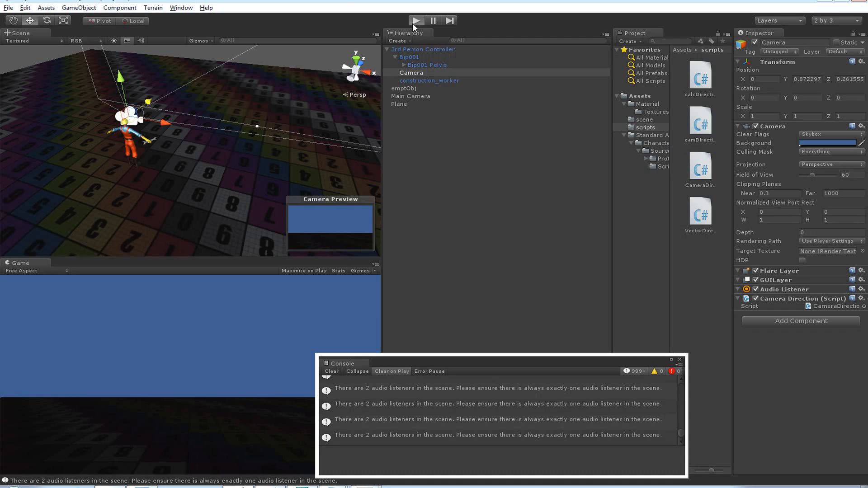
Run the scene in Play mode to test the parented camera with its Camera Direction script.
left_click(415, 21)
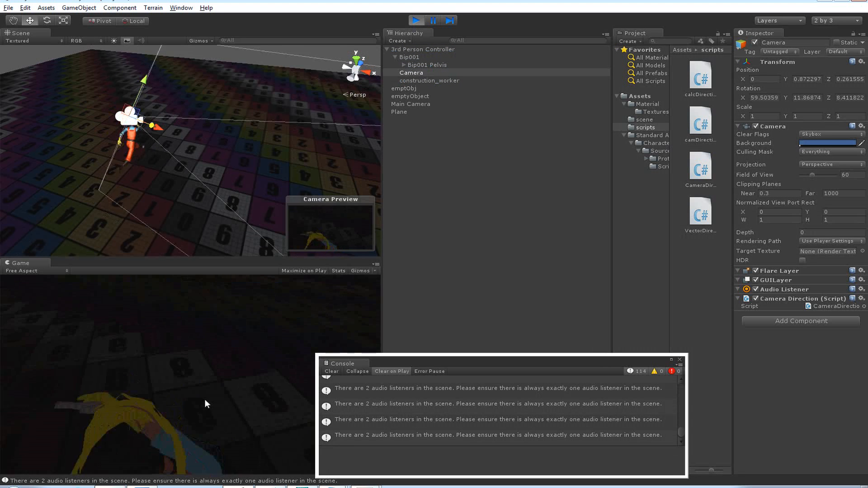